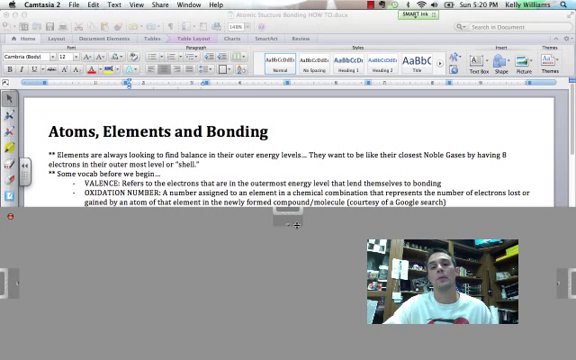
pyautogui.write('Valence and oxidation number are closely related to one another and typically go hand in hand in the study of atomic bonding')
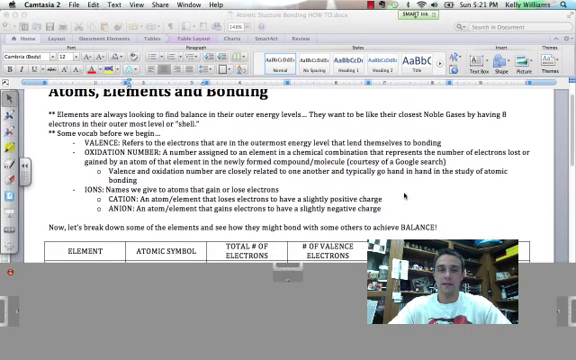
pyautogui.scroll(-3)
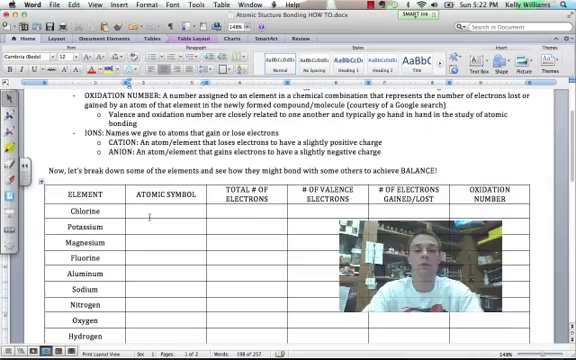
pyautogui.write('Cl')
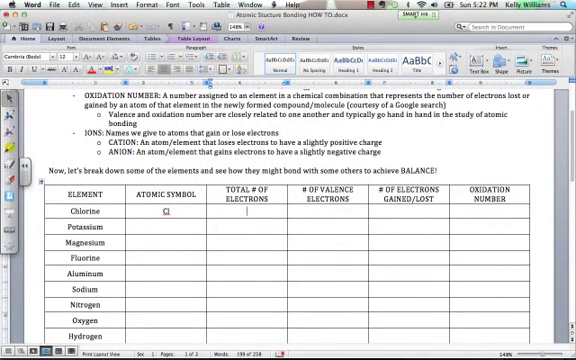
pyautogui.write('17')
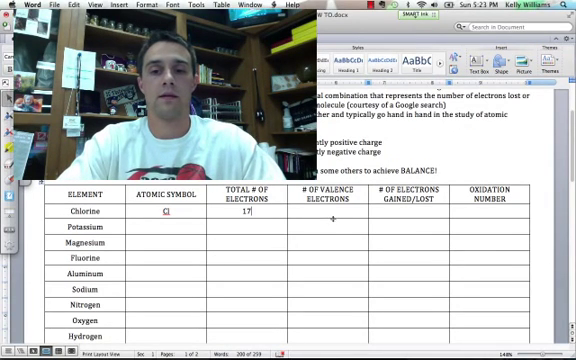
pyautogui.write('7')
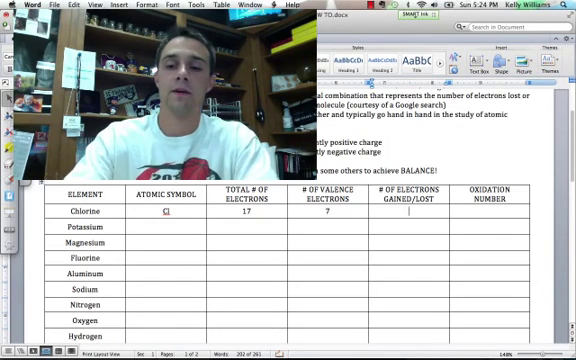
pyautogui.write('+1')
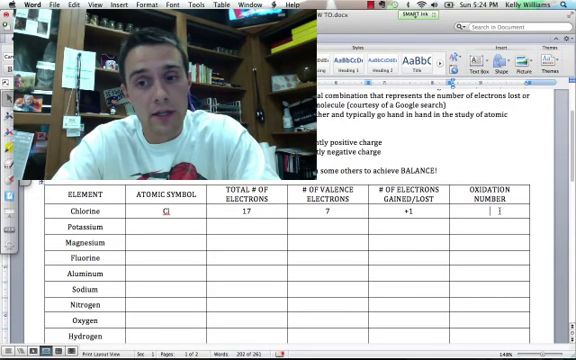
pyautogui.write('1')
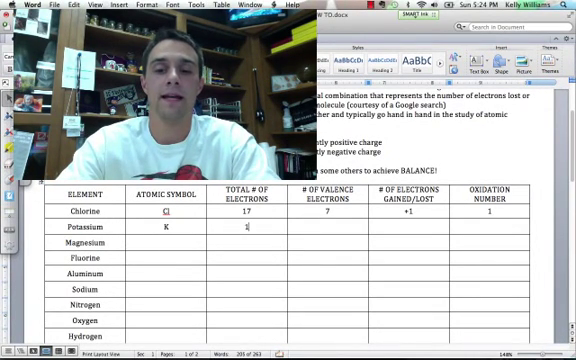
pyautogui.write('19')
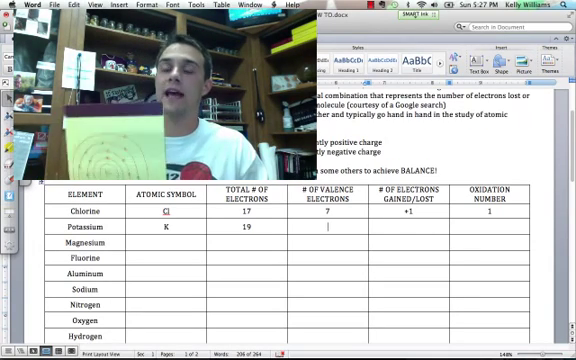
pyautogui.write('1')
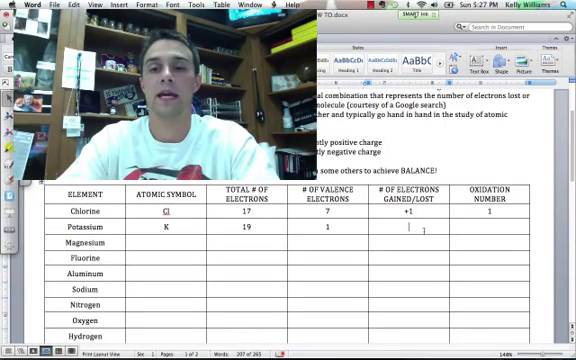
pyautogui.write('-1')
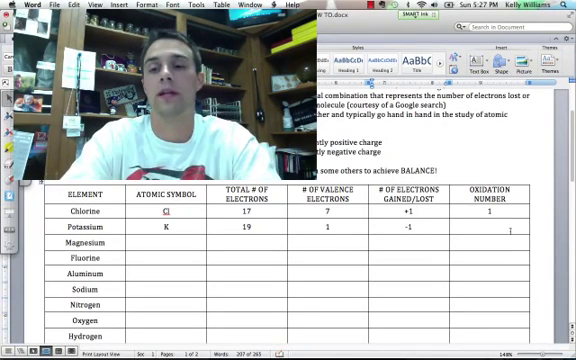